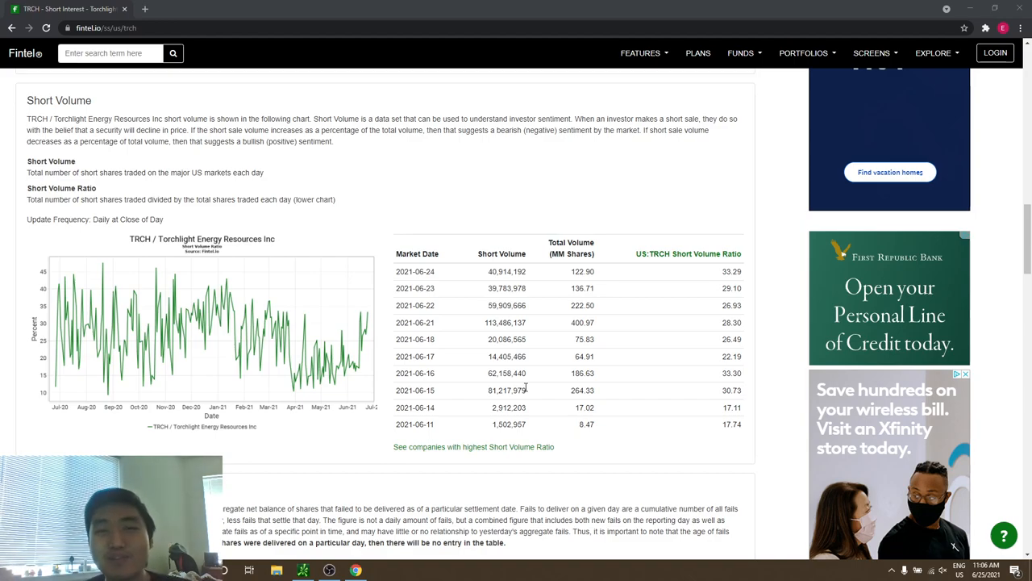
mouse_move(772, 504)
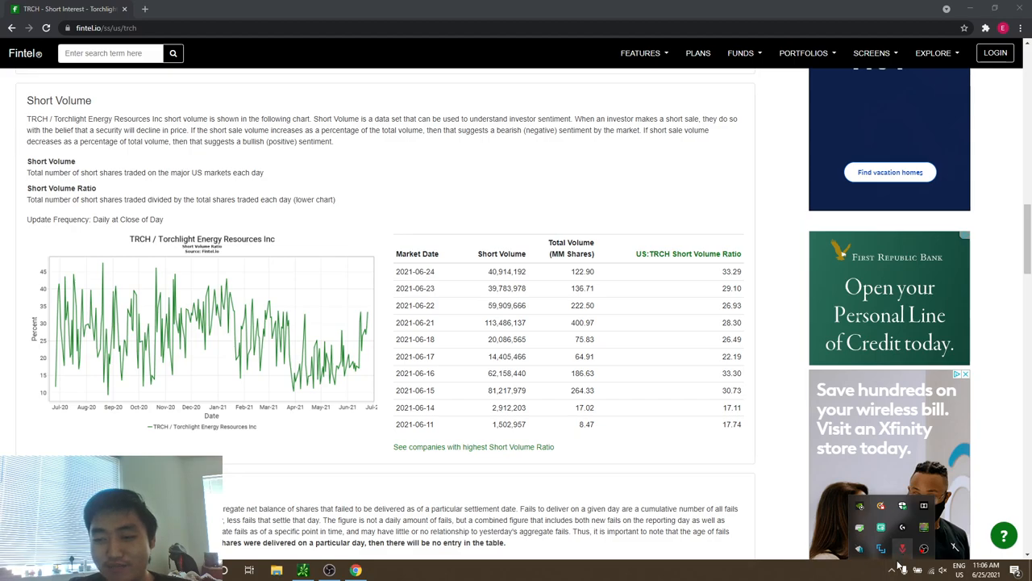
Step: Launch the on-screen pen annotation toolbar over the Fintel TRCH short volume page
left_click(222, 571)
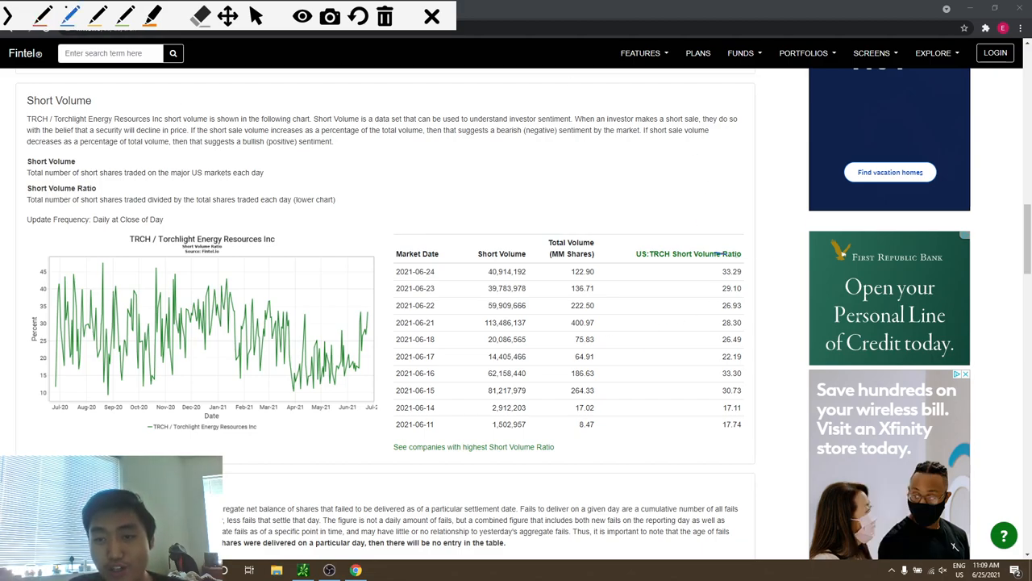
Step: Circle the daily Short Volume figures in the TRCH table with the blue pen
left_click_drag(734, 250, 734, 443)
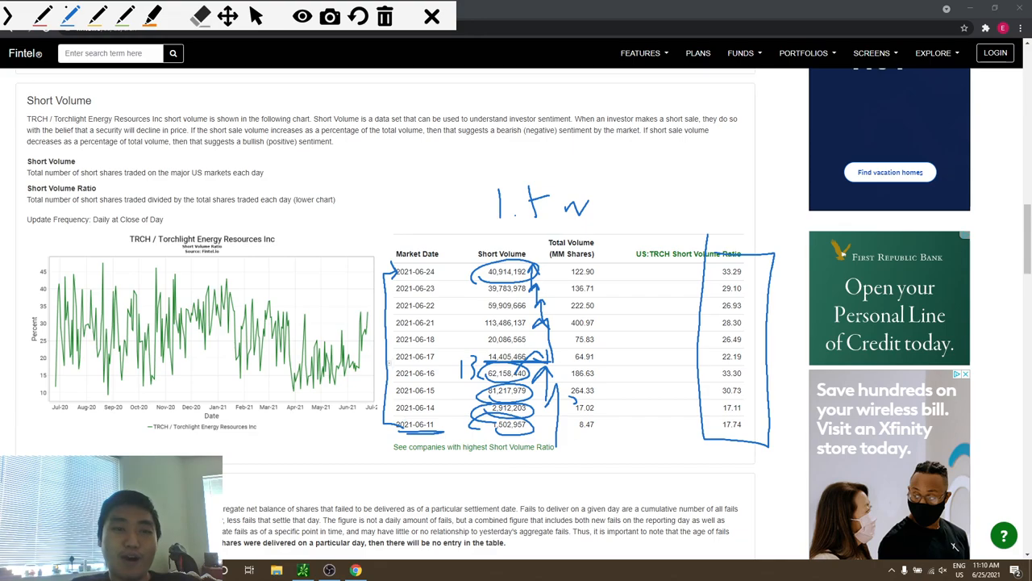
Step: Write orange '1 seller' and '100 S' notes above and beside the short volume table
left_click_drag(342, 145, 374, 137)
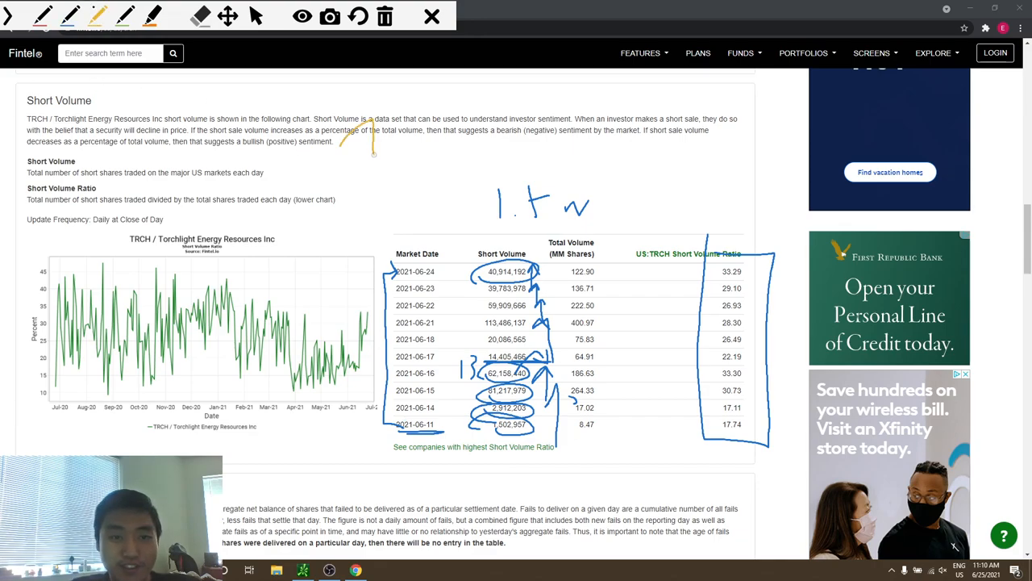
left_click_drag(347, 145, 533, 142)
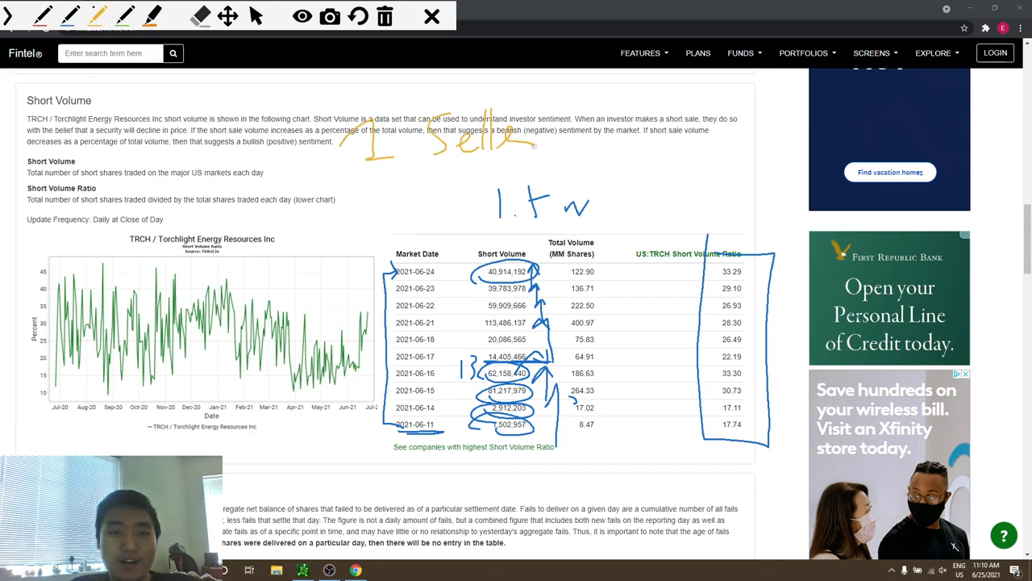
left_click_drag(342, 202, 451, 202)
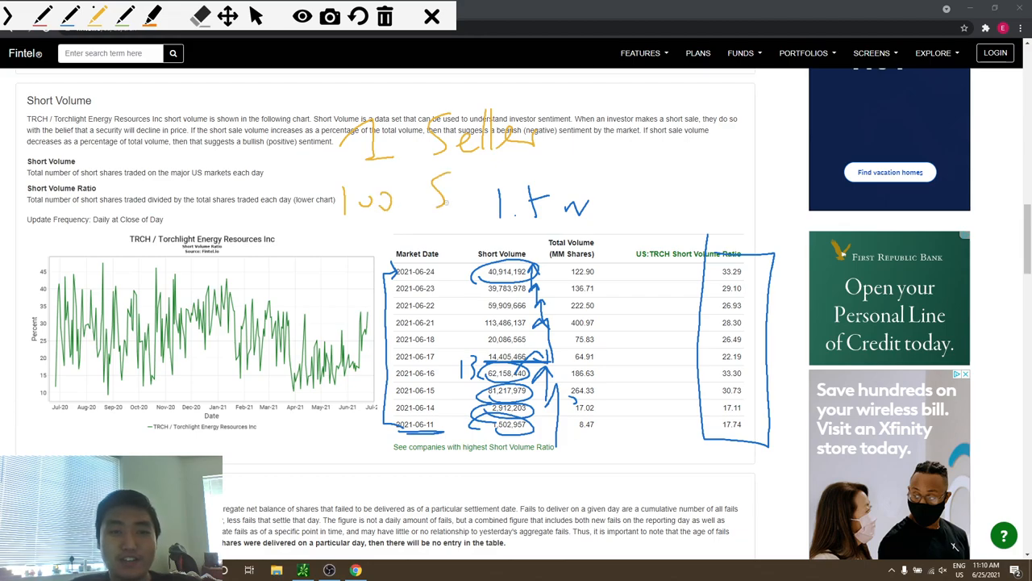
left_click_drag(435, 201, 629, 178)
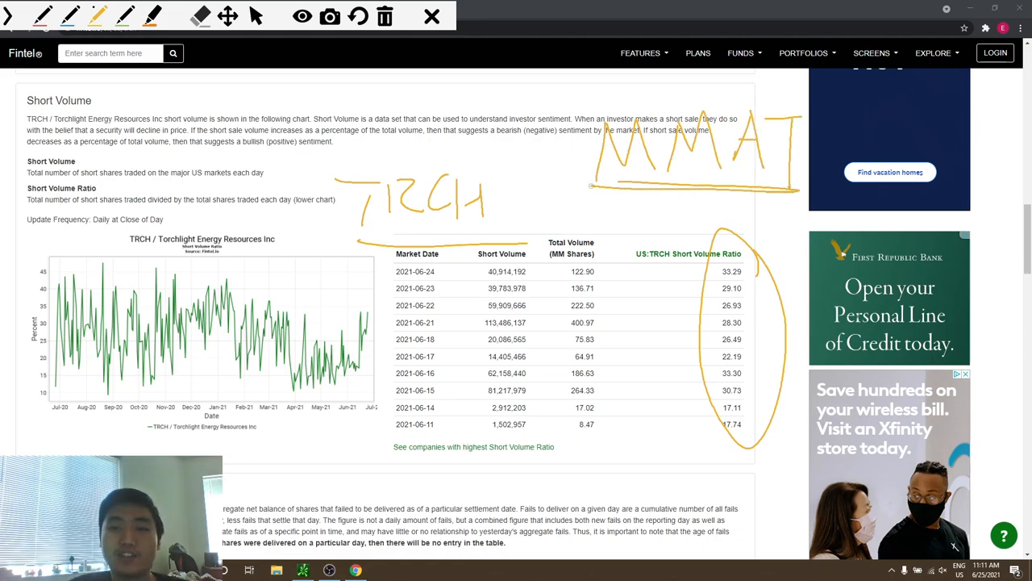
left_click_drag(701, 187, 645, 258)
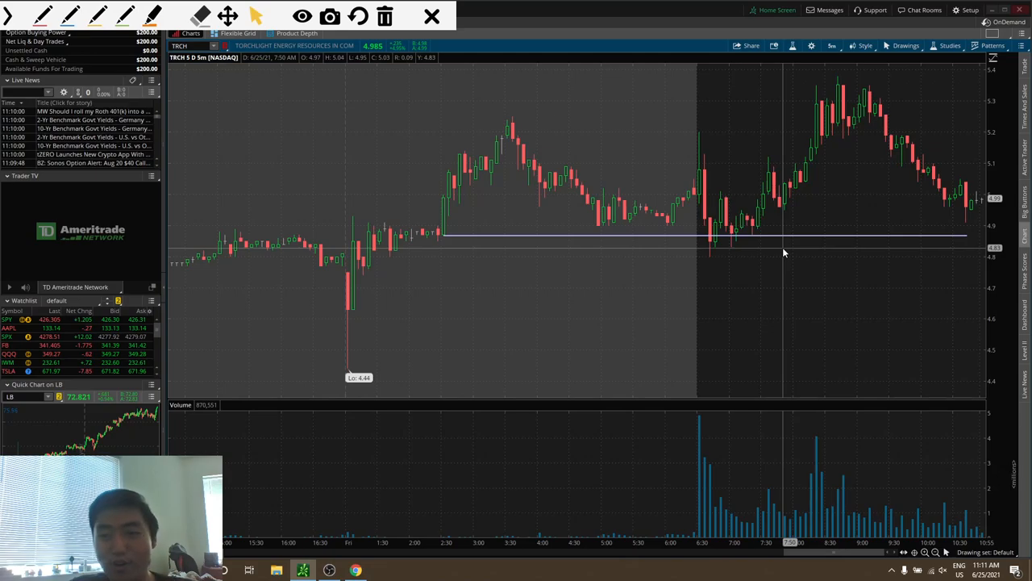
mouse_move(787, 242)
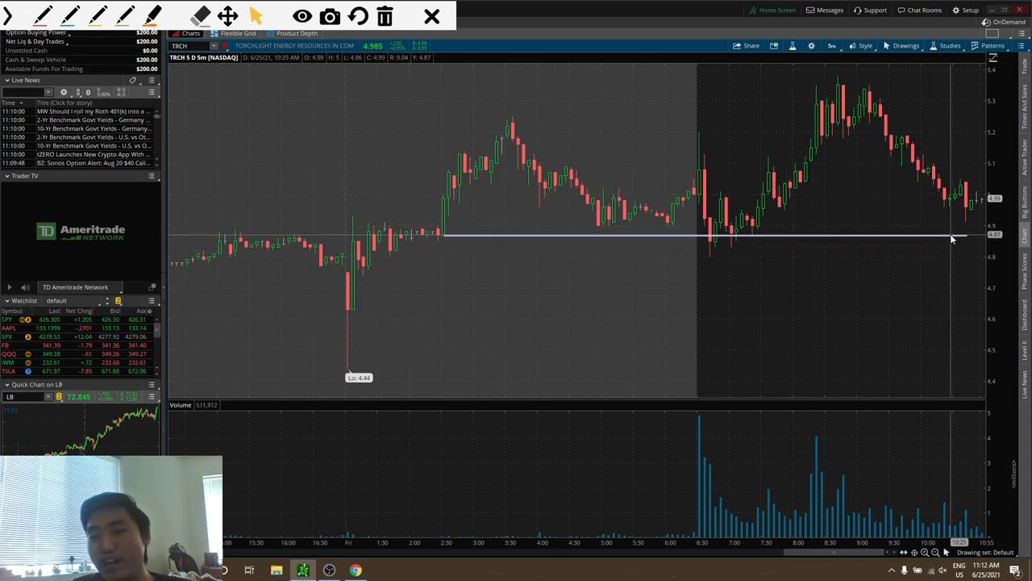
mouse_move(951, 239)
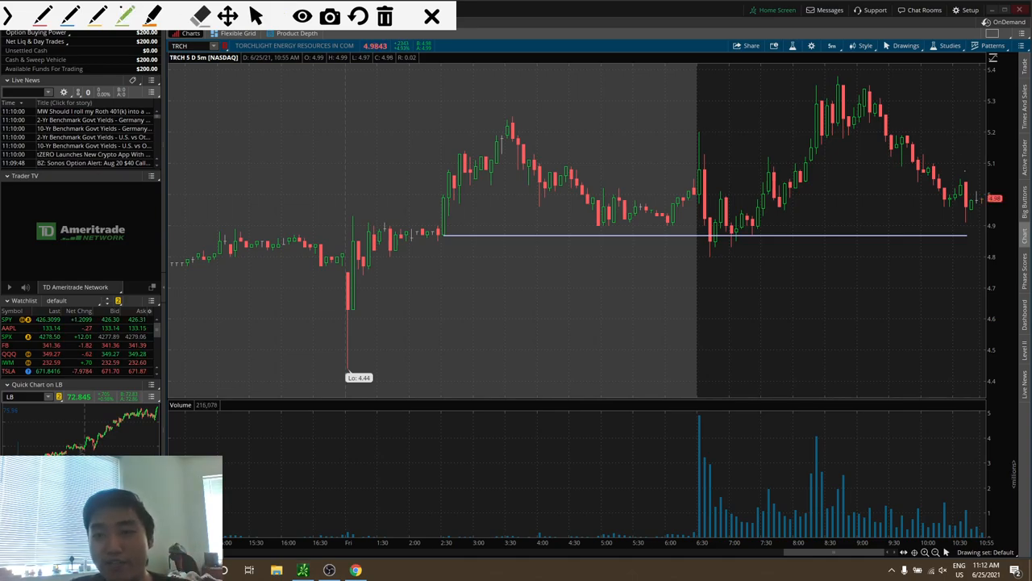
Step: Write the 4.96–5 target and 4.87 under the arrow, then clear all chart drawings
left_click_drag(616, 92, 612, 129)
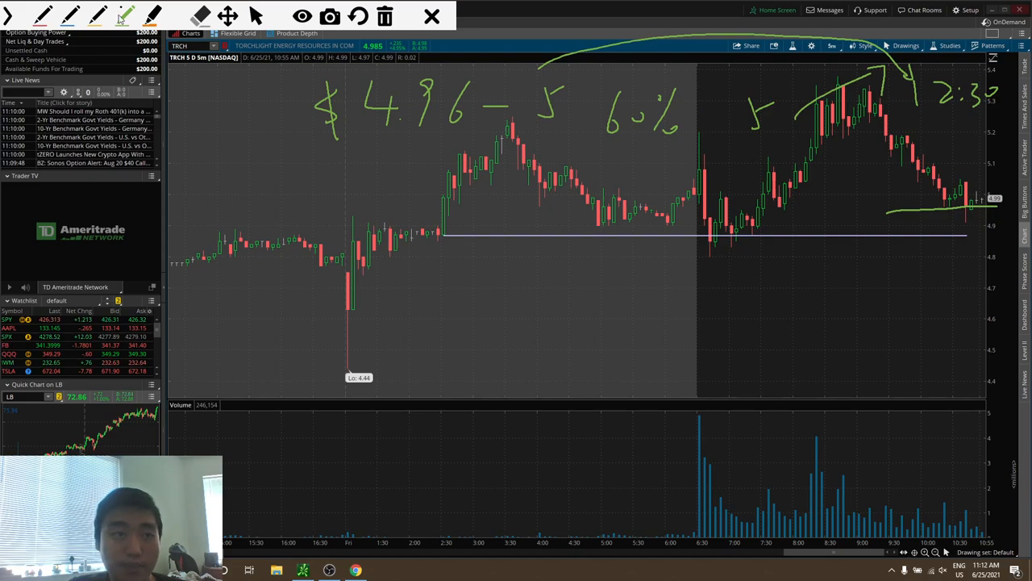
left_click_drag(912, 100, 874, 277)
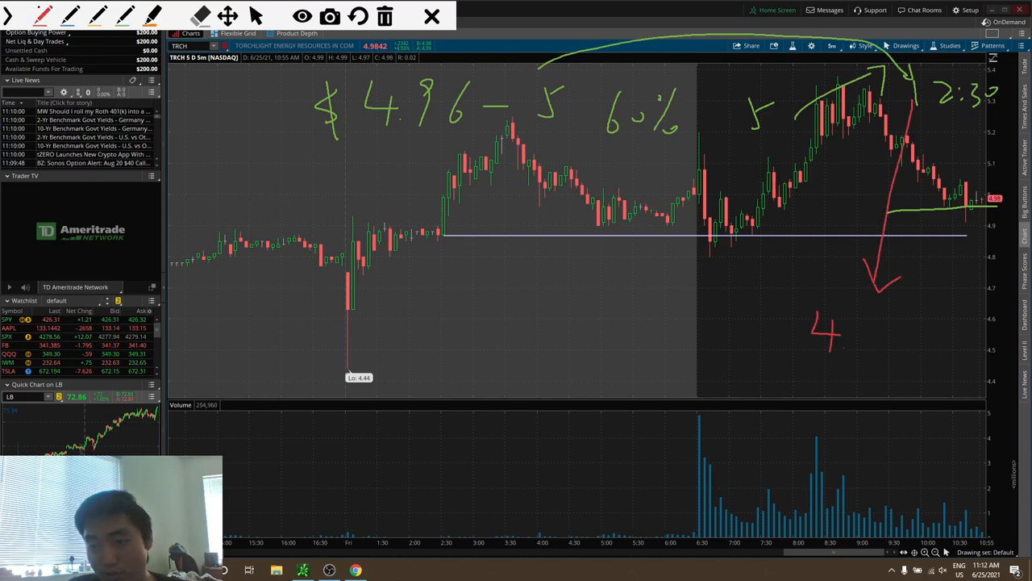
left_click_drag(822, 334, 896, 323)
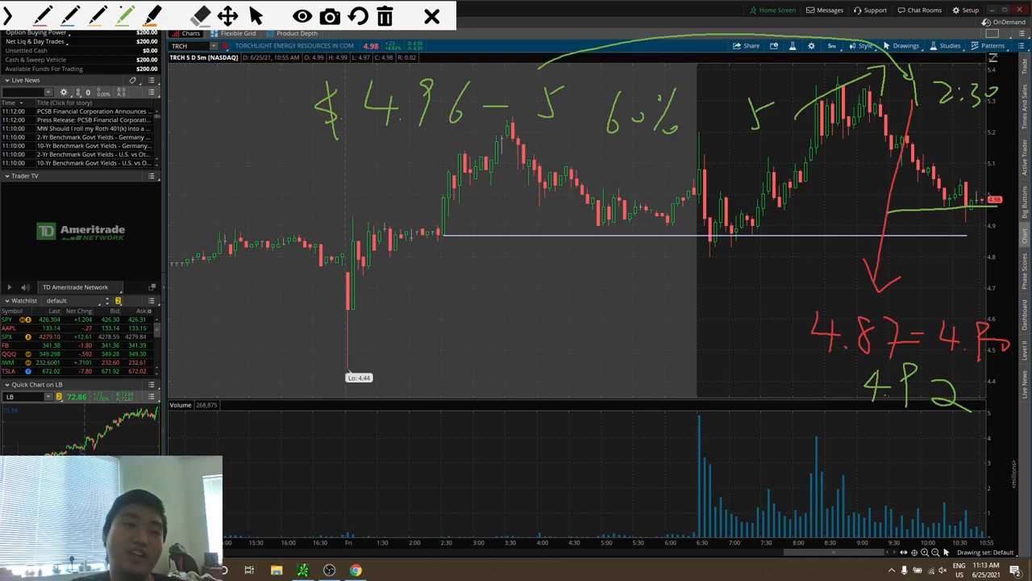
left_click(384, 16)
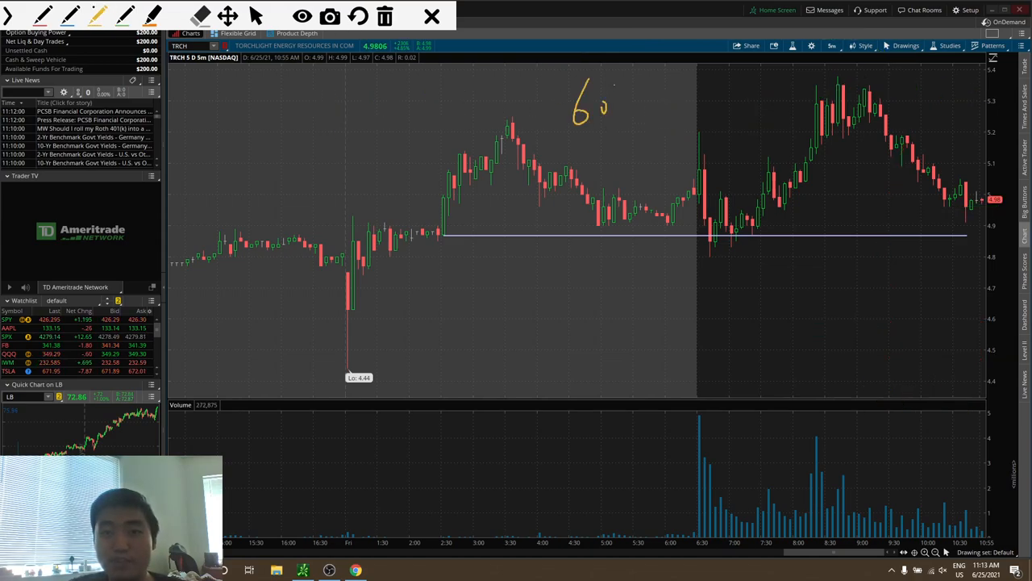
Step: Write '60% close' and '40% $5 close' odds with an orange arrow pointing down-left
left_click_drag(613, 89, 707, 116)
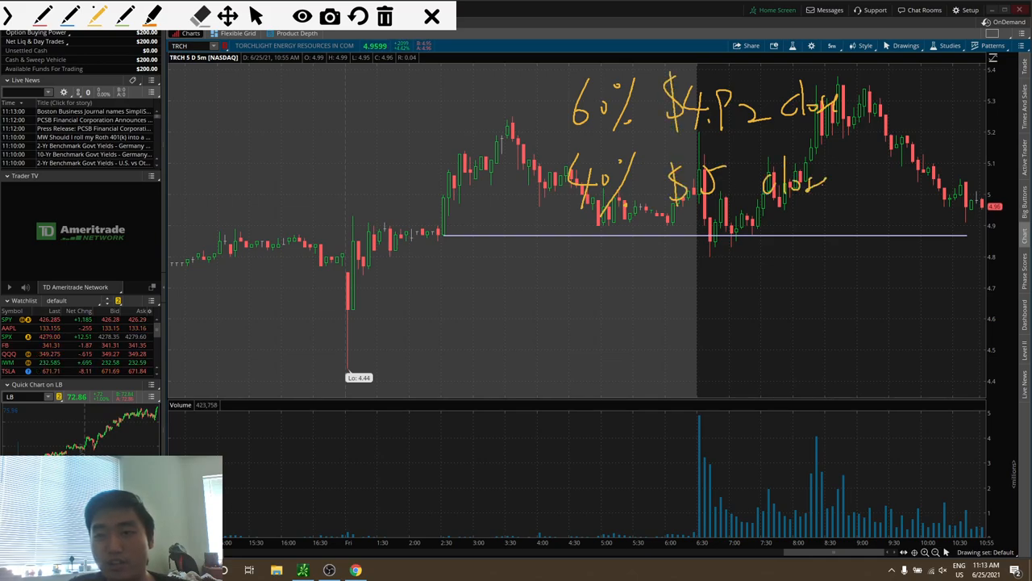
left_click_drag(710, 209, 503, 331)
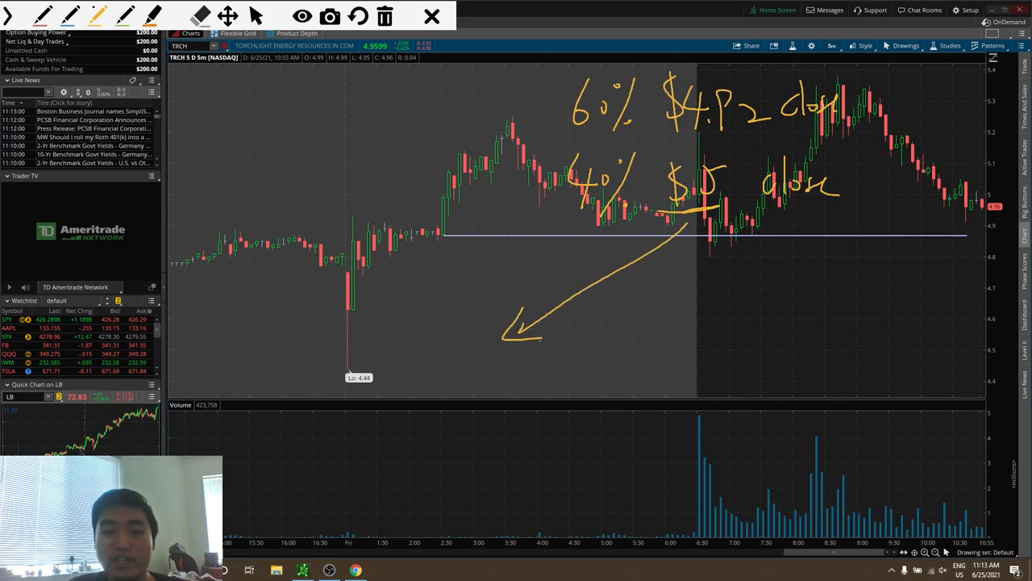
left_click_drag(387, 355, 500, 387)
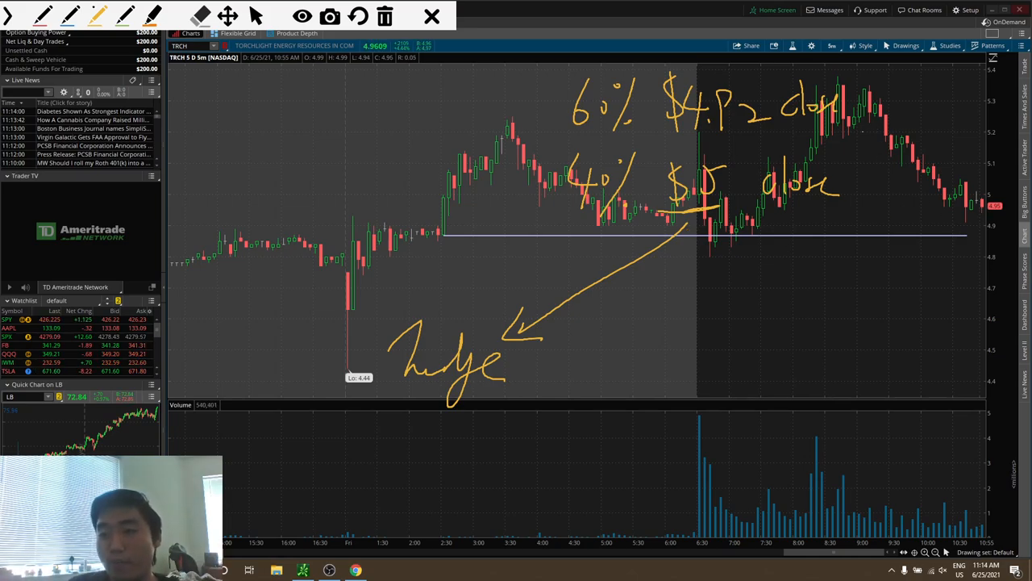
Step: Draw a curved arrow down the recent selloff and label it 4.87
left_click_drag(867, 129, 971, 242)
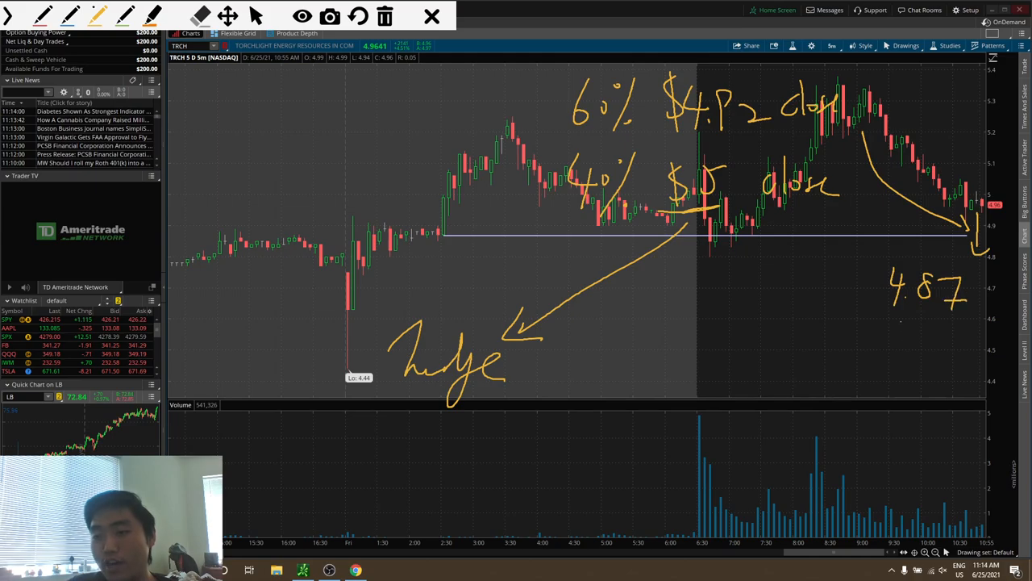
left_click_drag(895, 331, 949, 352)
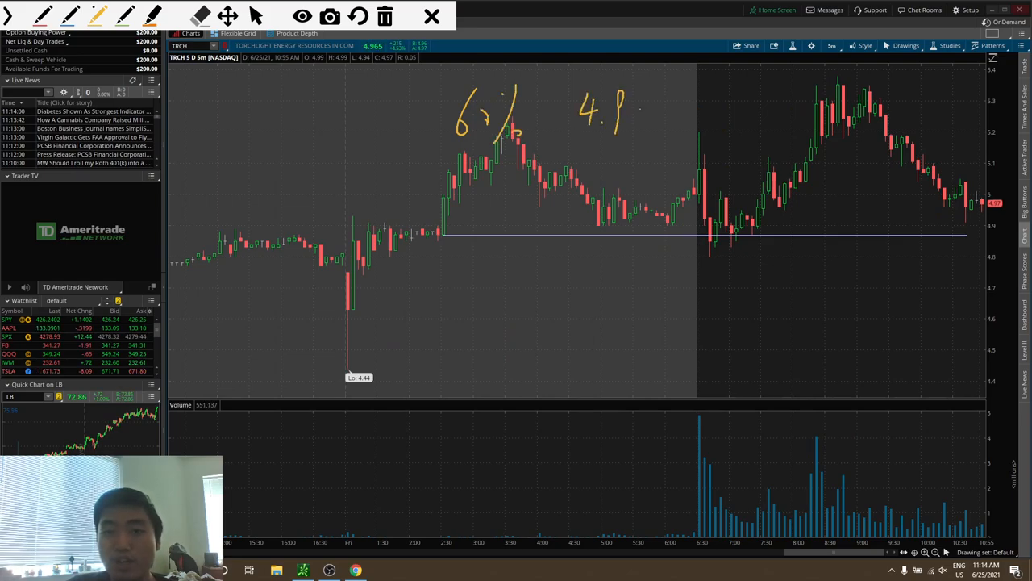
Step: Note 60% beside 4.9, box the latest bars in green as $5, and arrow the 5 / 4.91 labels
left_click_drag(646, 116, 742, 121)
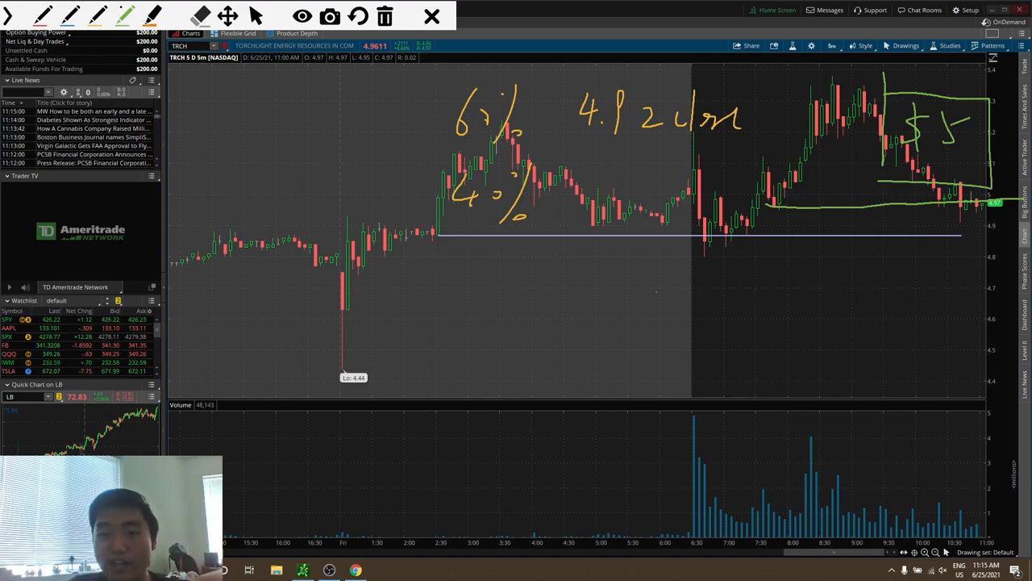
left_click_drag(653, 290, 968, 290)
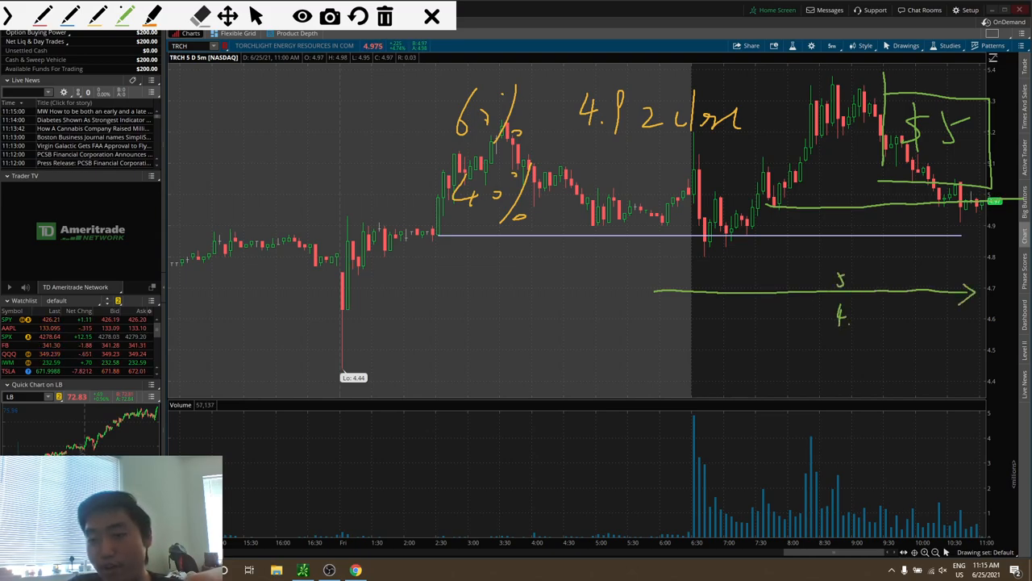
left_click_drag(734, 326, 788, 287)
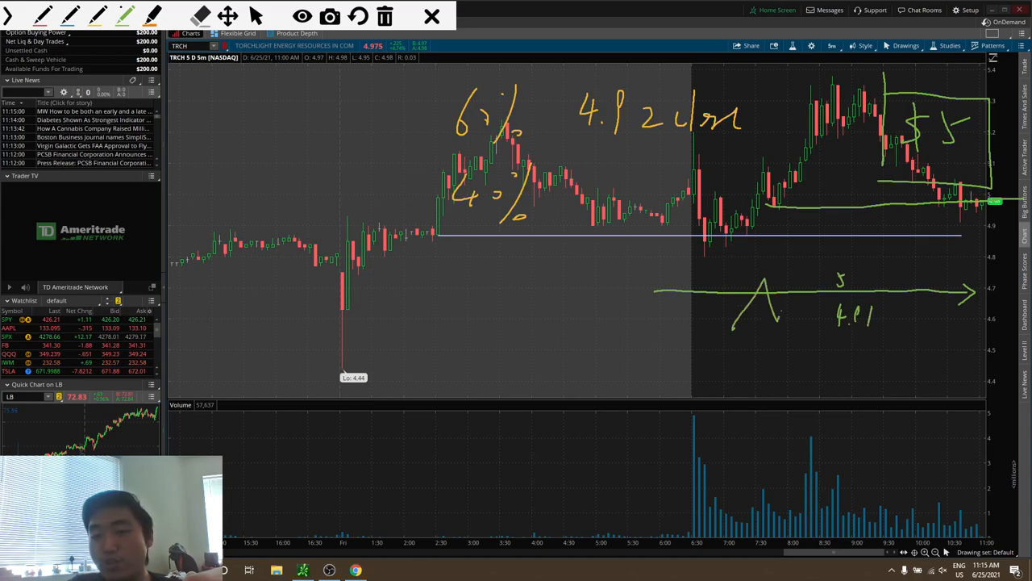